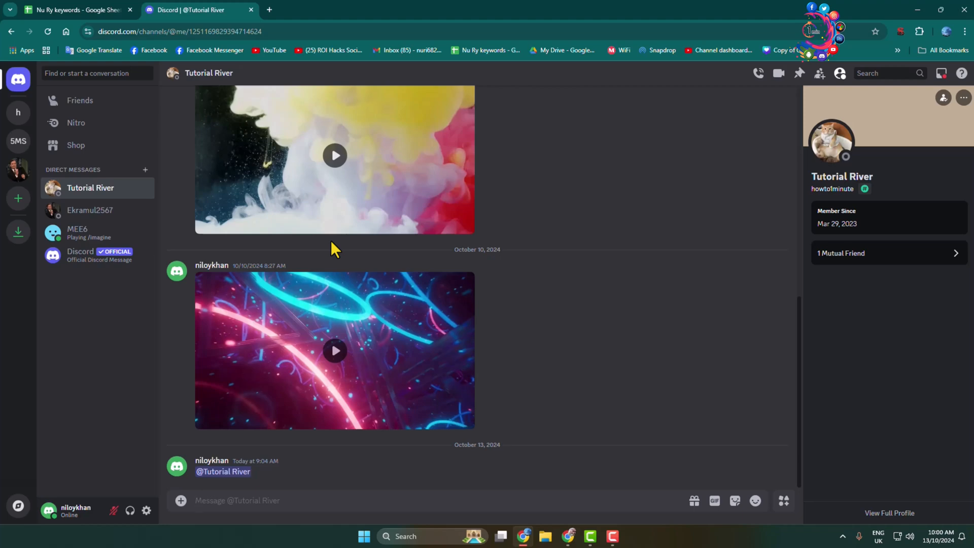
# Leave the Discord direct-message chat and switch toward the GitHub dashboard
pyautogui.click(248, 500)
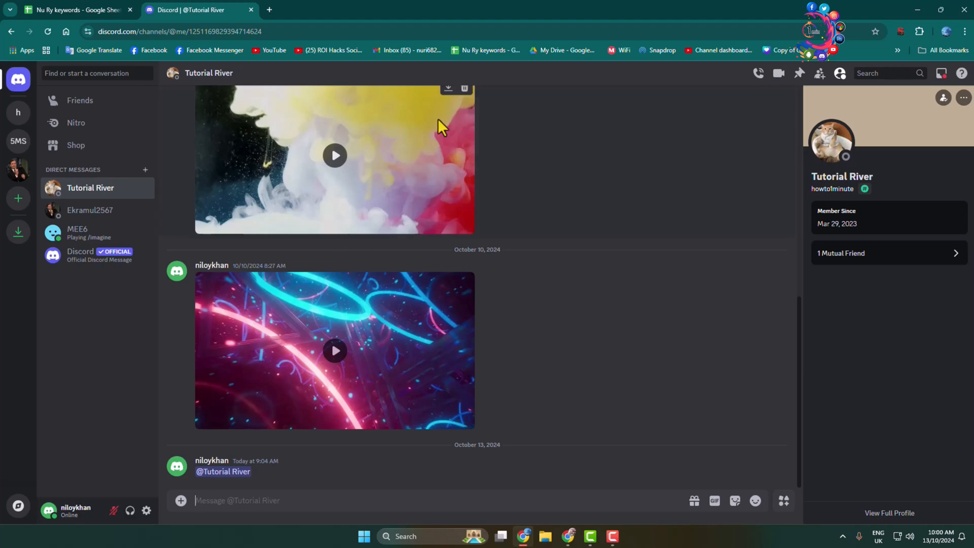
pyautogui.moveTo(636, 139)
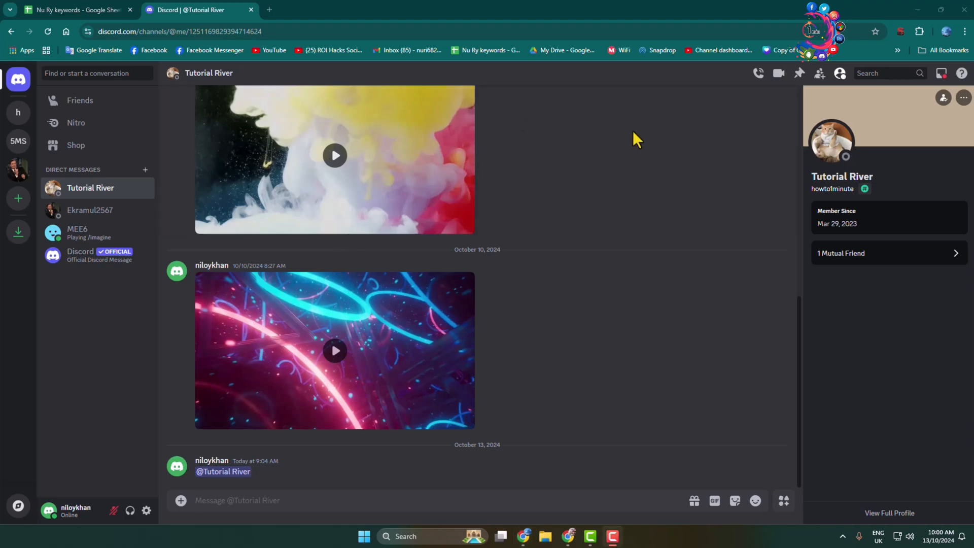
pyautogui.moveTo(631, 132)
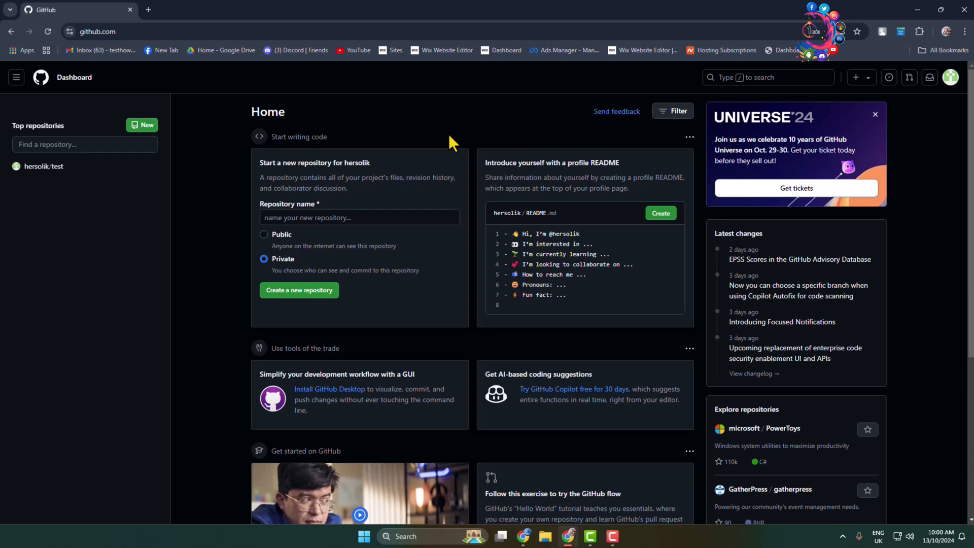
pyautogui.moveTo(952, 85)
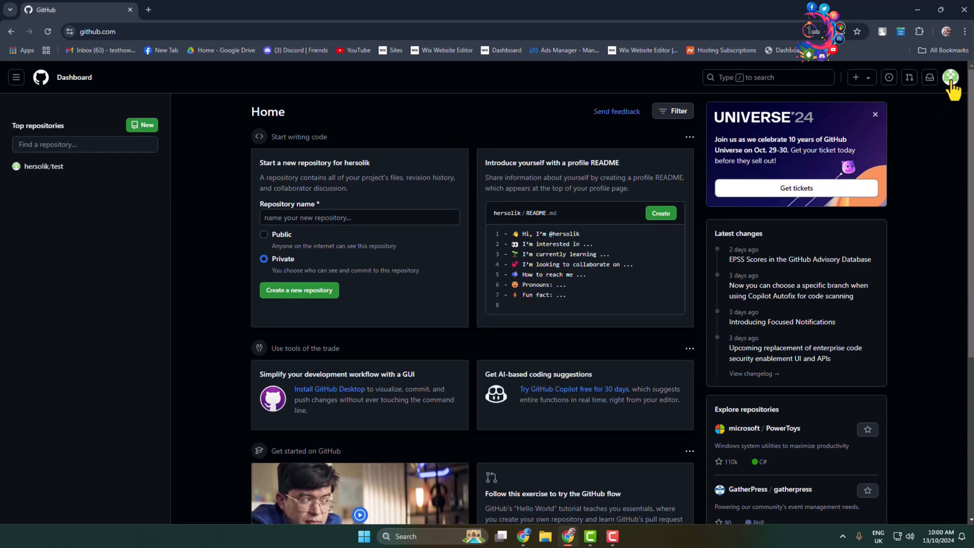
# From the account menu, list your repositories and open the 'test' repository
pyautogui.click(951, 77)
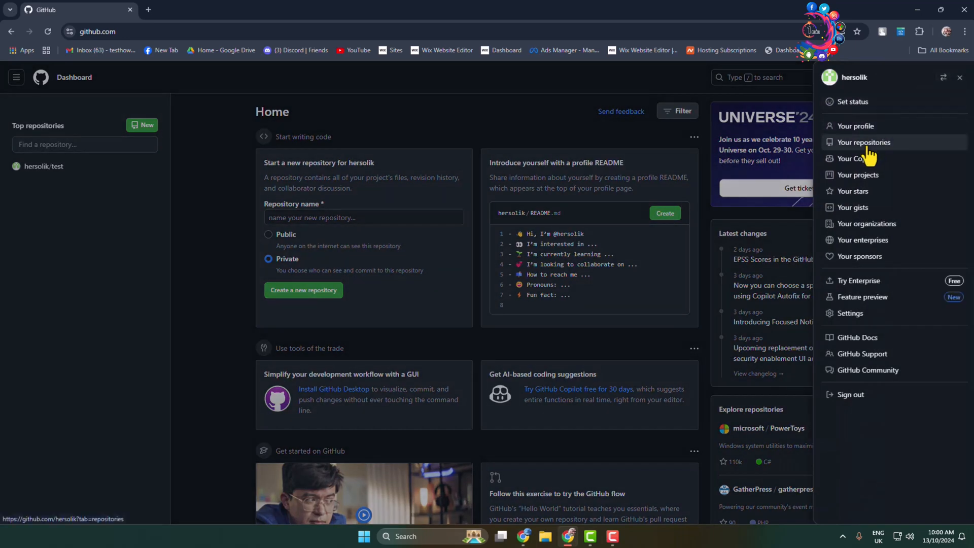
pyautogui.click(862, 142)
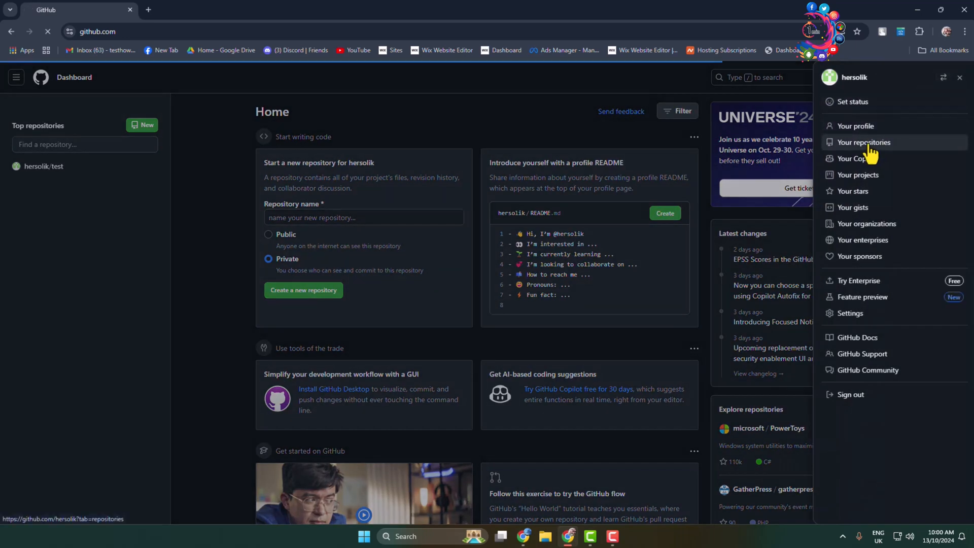
pyautogui.click(862, 142)
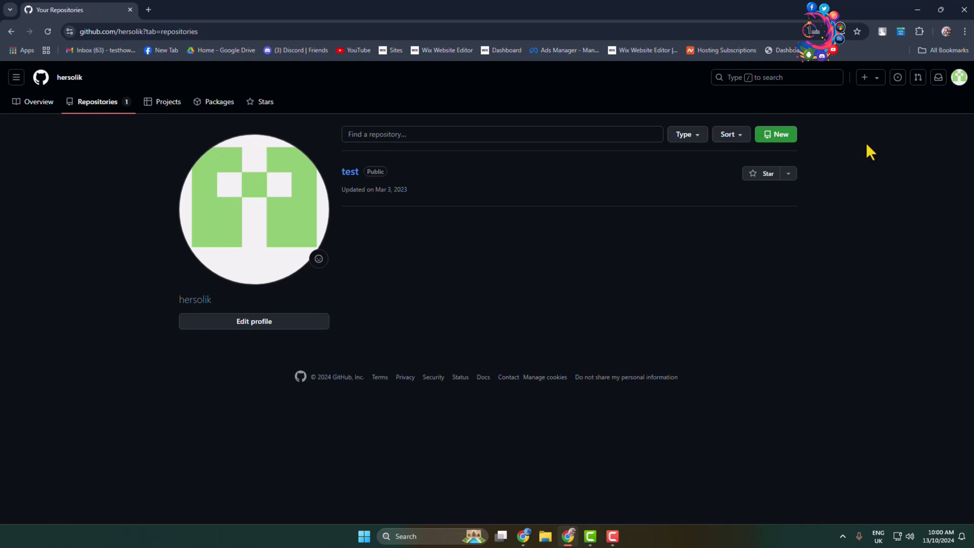
pyautogui.moveTo(524, 214)
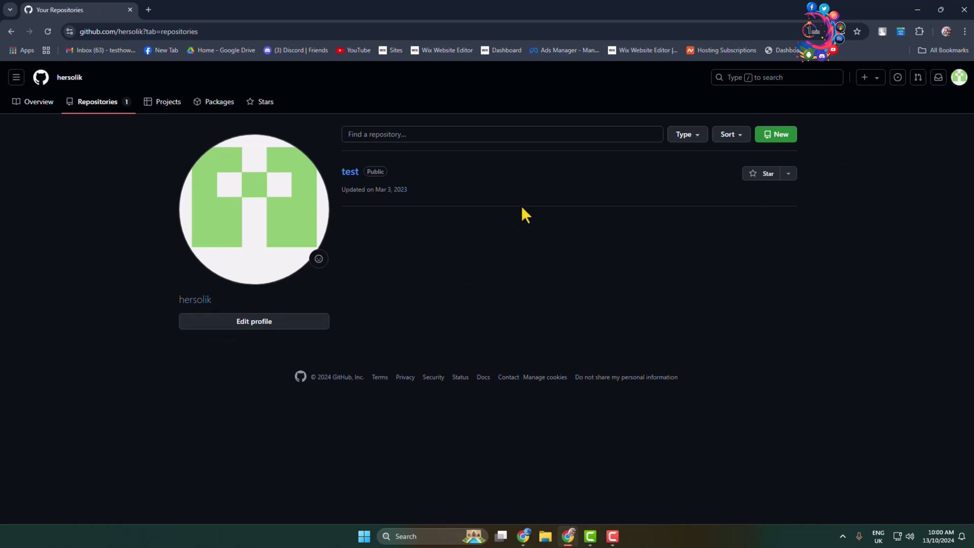
pyautogui.moveTo(704, 191)
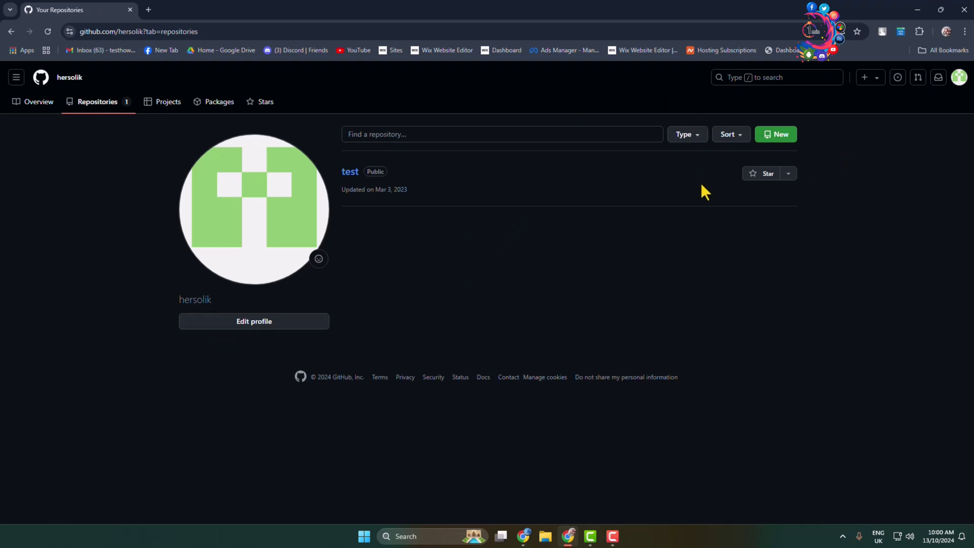
pyautogui.moveTo(467, 280)
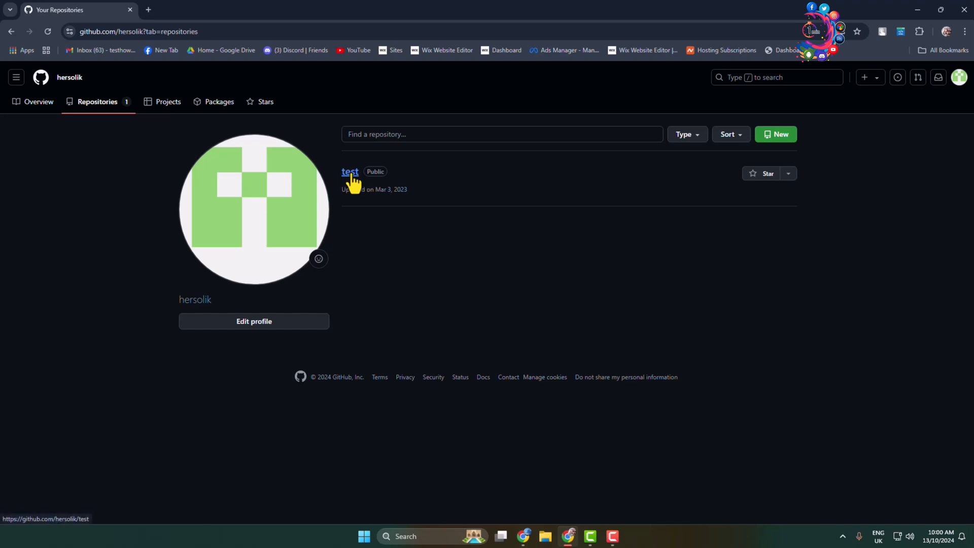
pyautogui.click(349, 172)
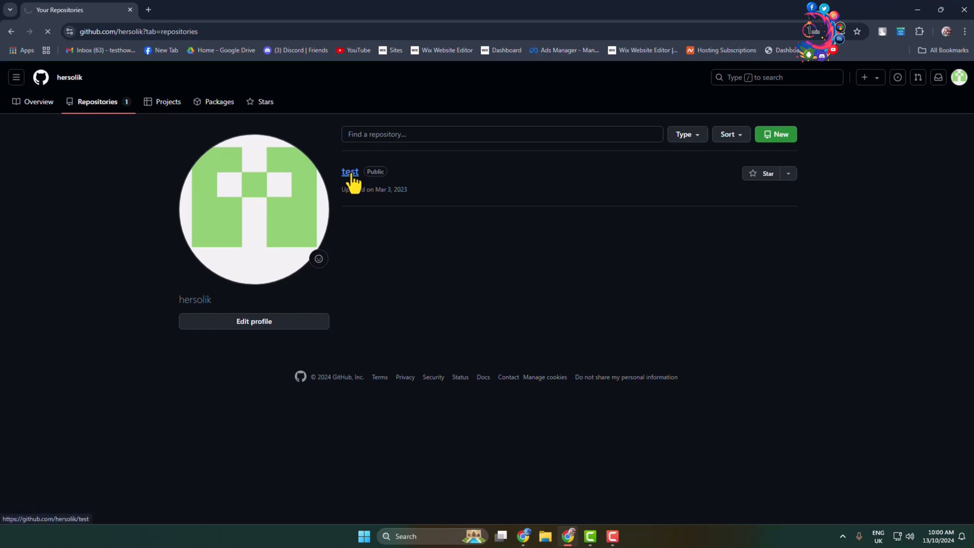
# Reach the test repository's Webhooks settings page, then return to the Discord window
pyautogui.click(349, 172)
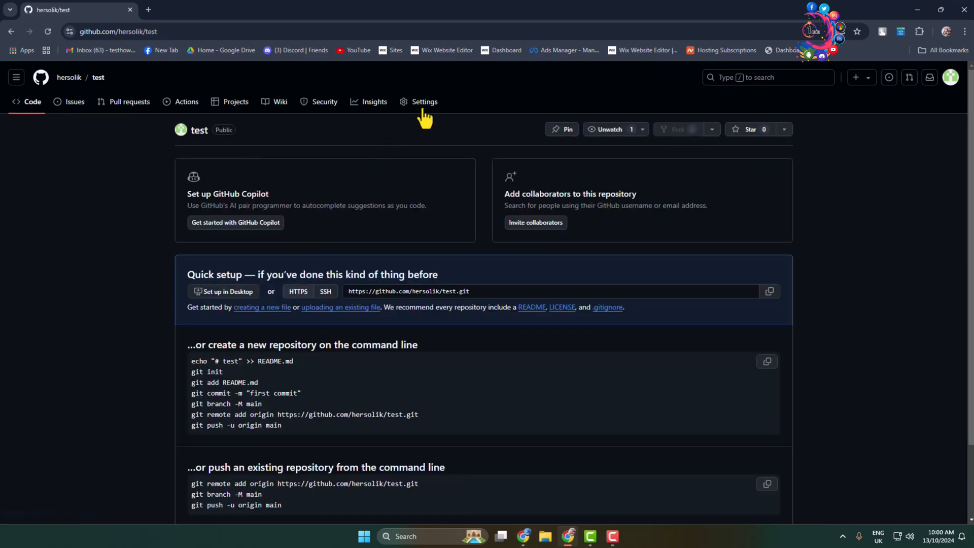
pyautogui.click(424, 102)
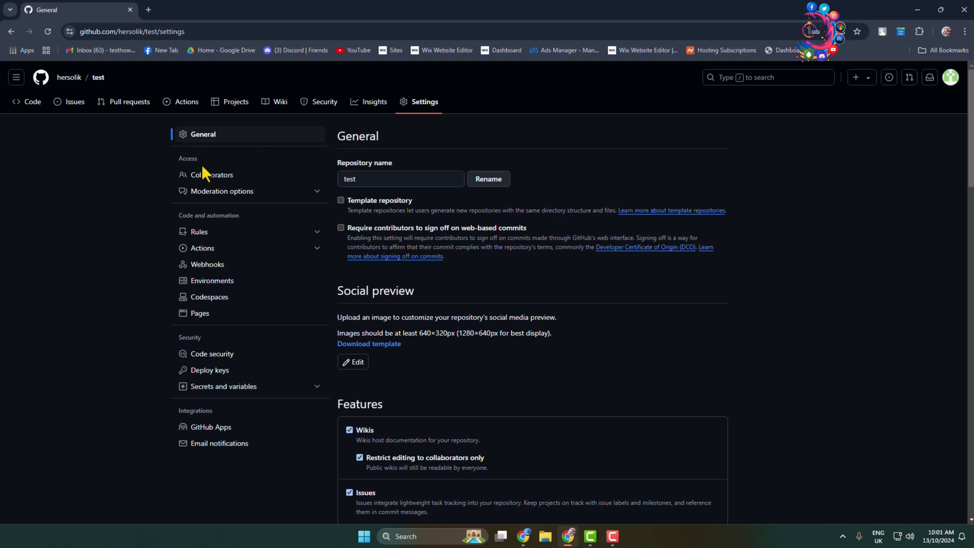
pyautogui.moveTo(217, 264)
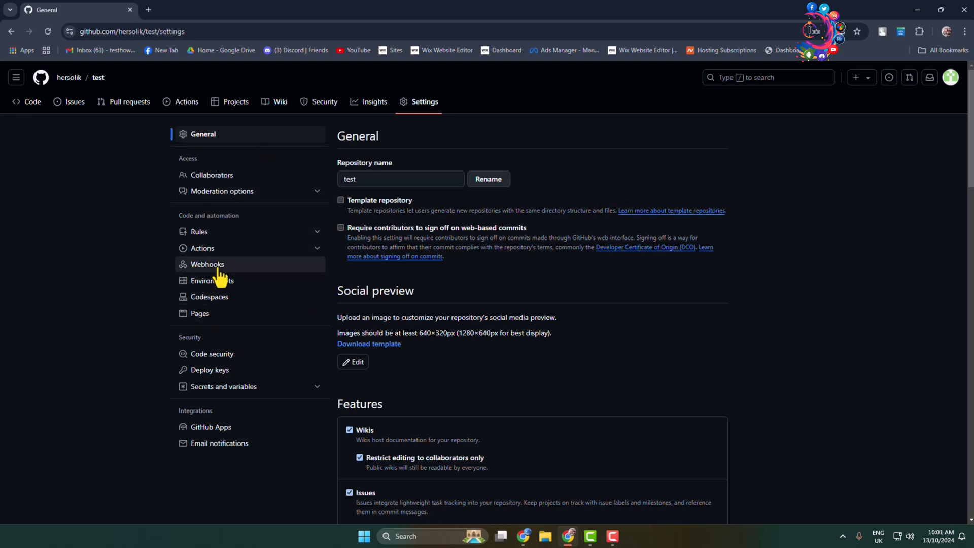
pyautogui.click(206, 264)
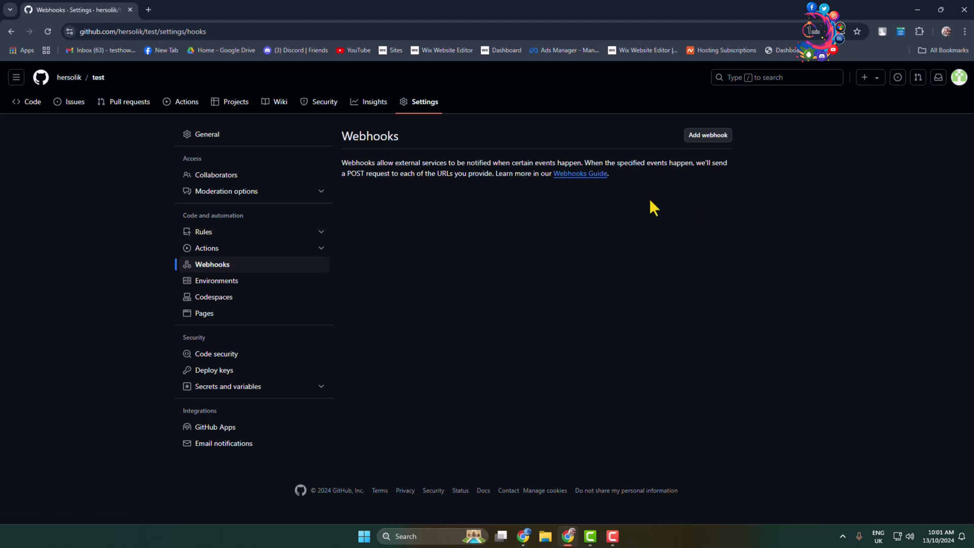
pyautogui.moveTo(734, 236)
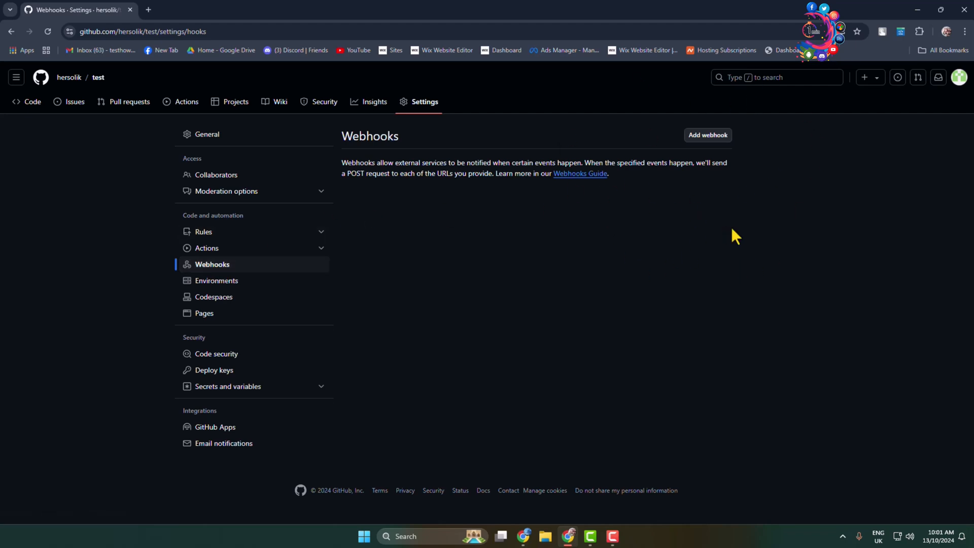
pyautogui.click(199, 9)
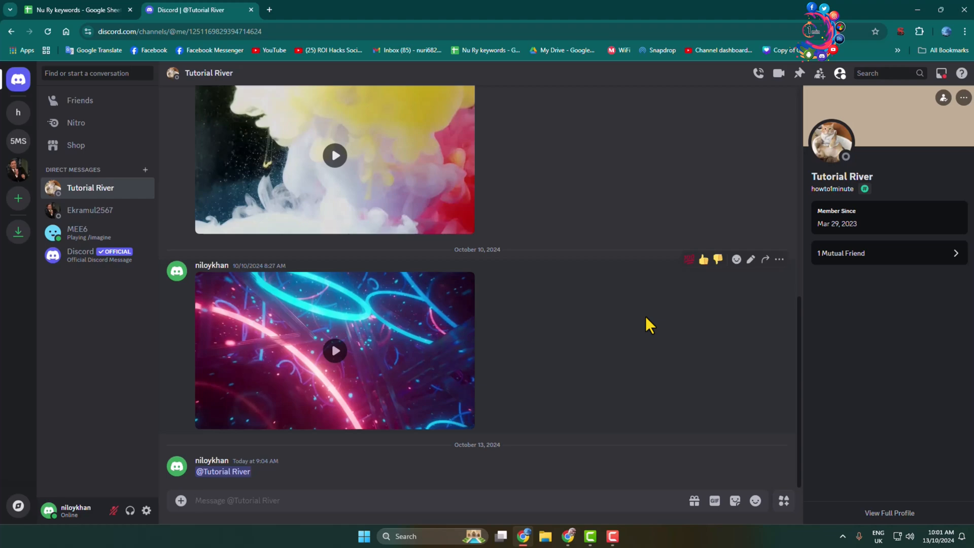
# Open the howto1minute server's settings on the Integrations page
pyautogui.click(17, 112)
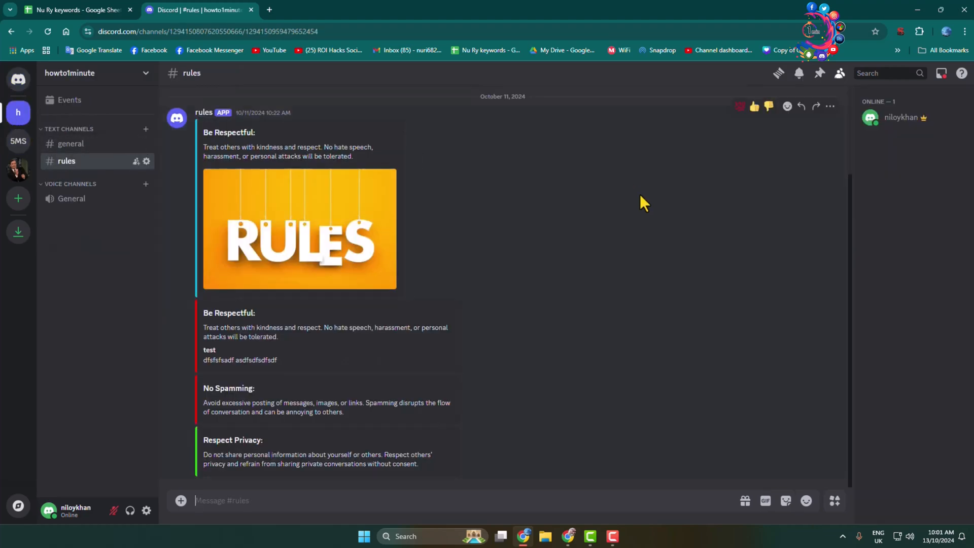
pyautogui.moveTo(162, 114)
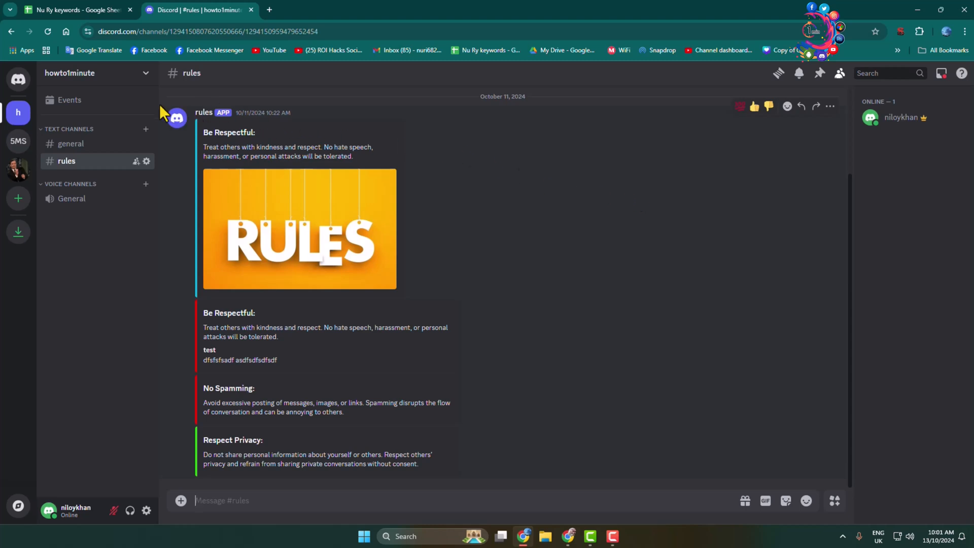
pyautogui.click(93, 73)
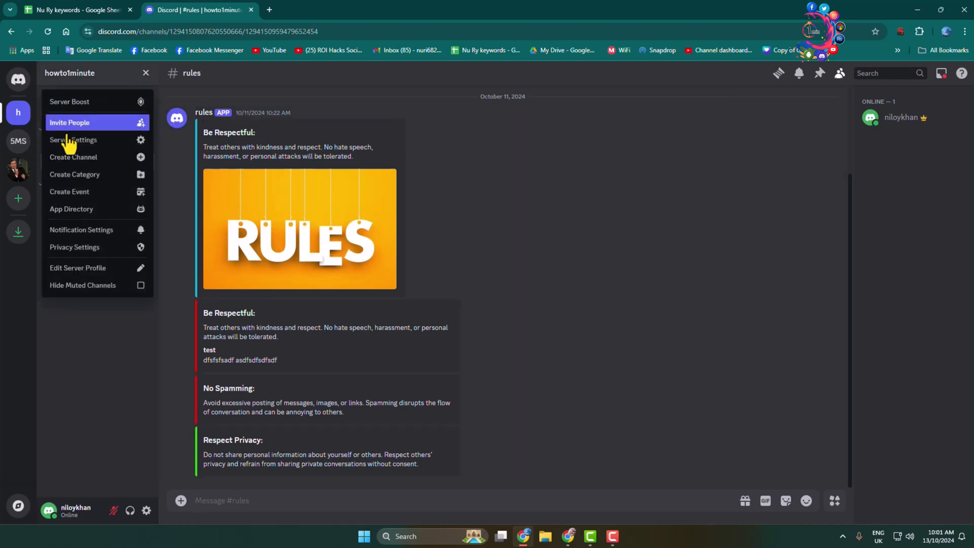
pyautogui.click(73, 139)
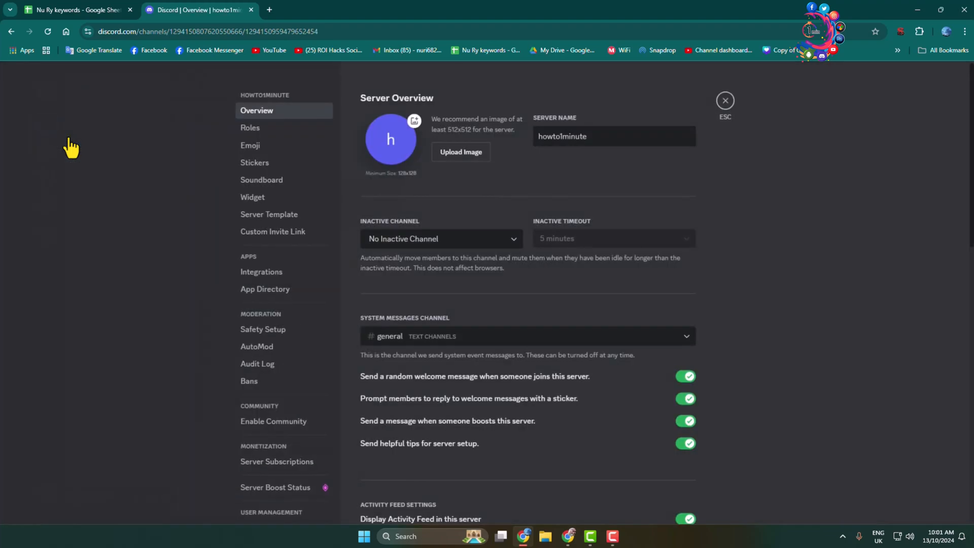
pyautogui.moveTo(260, 272)
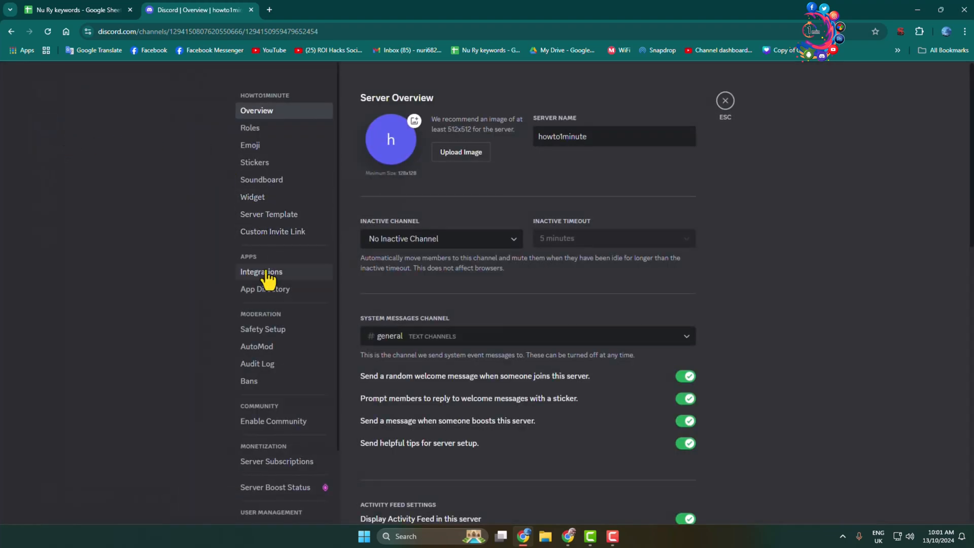
pyautogui.click(260, 272)
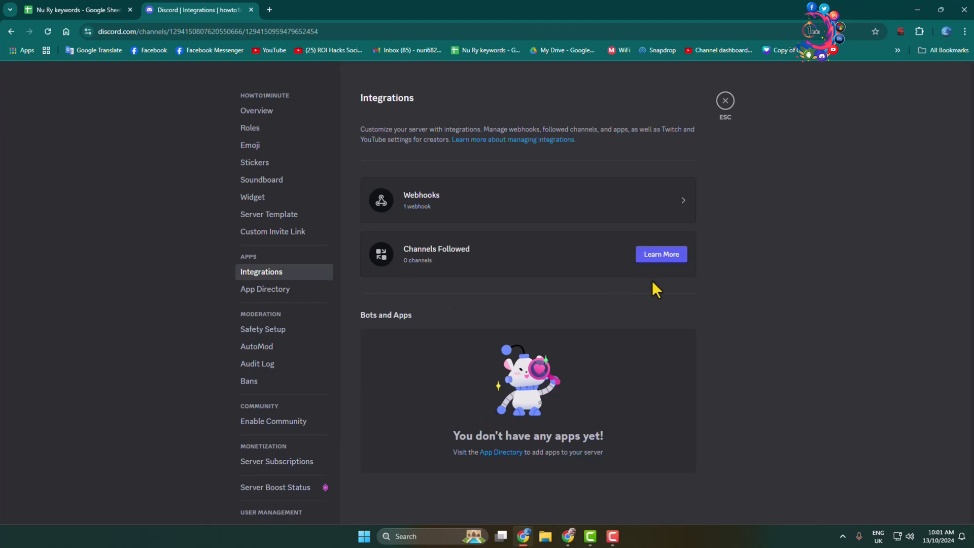
# Rename the server webhook to 'Github', keep it posting to #general, and save the change
pyautogui.click(527, 200)
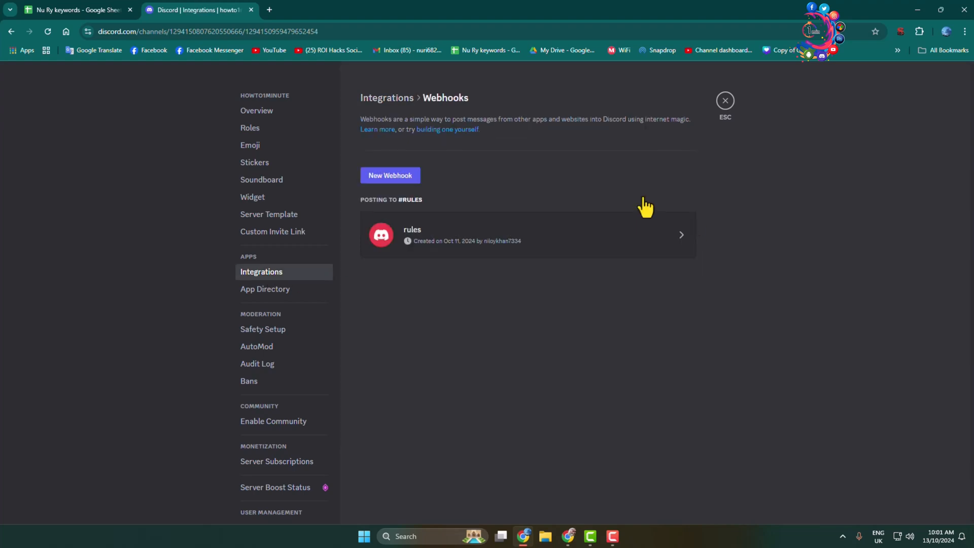
pyautogui.moveTo(389, 175)
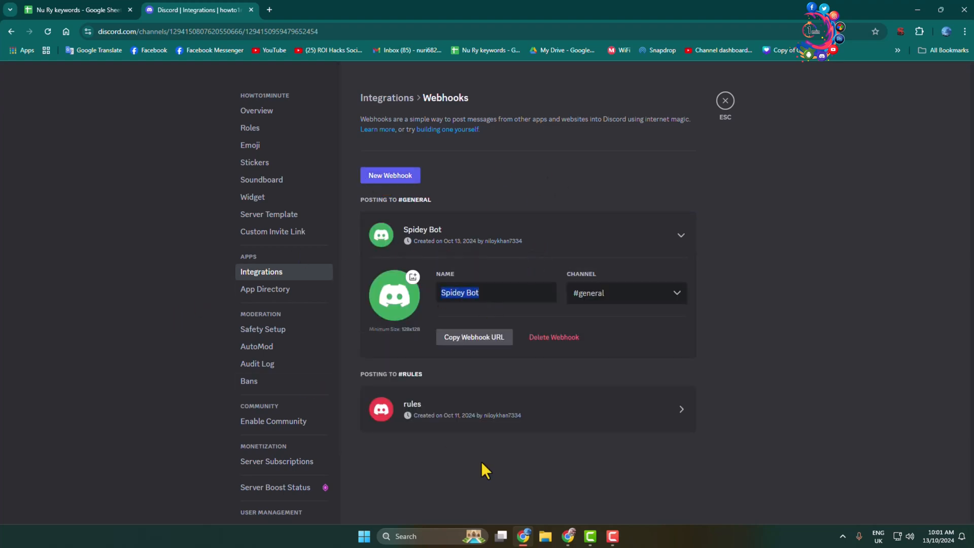
pyautogui.write('Github')
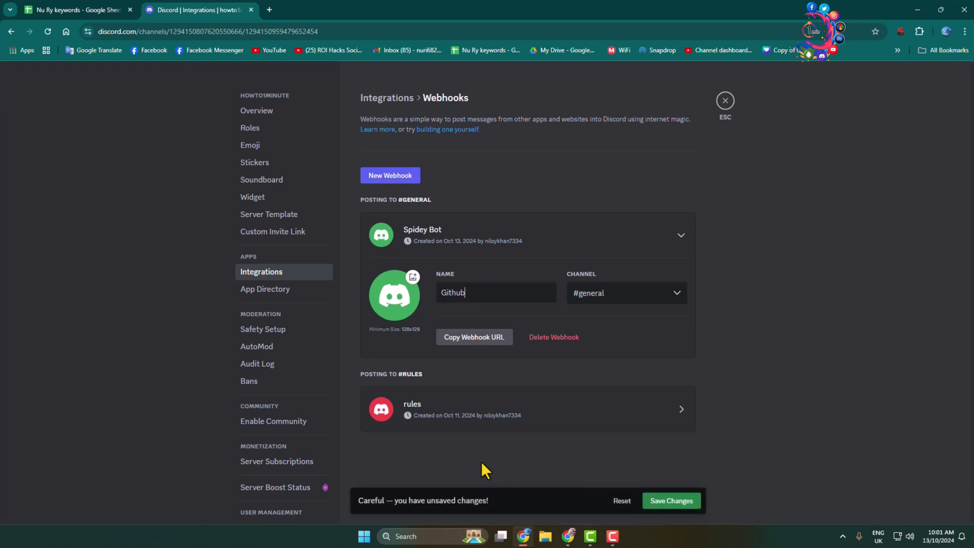
pyautogui.moveTo(676, 304)
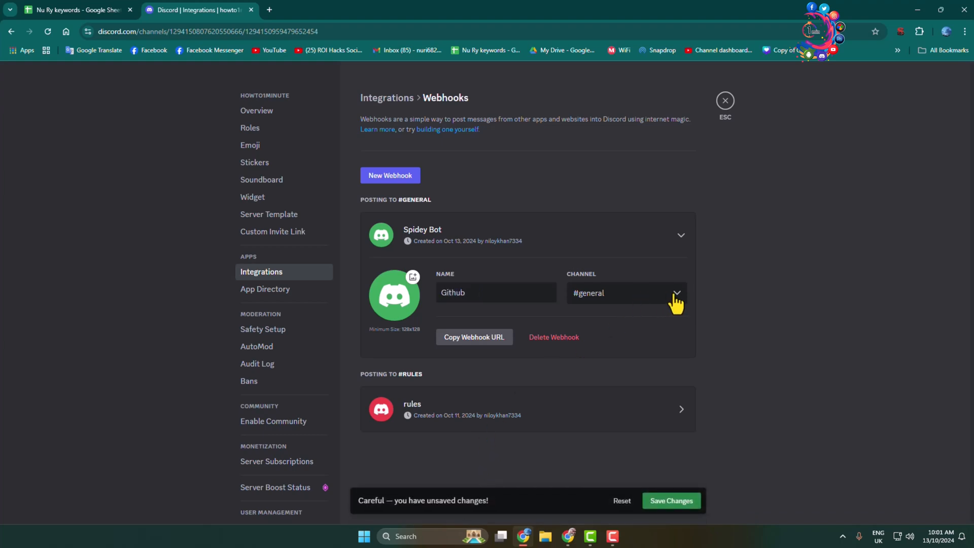
pyautogui.click(675, 292)
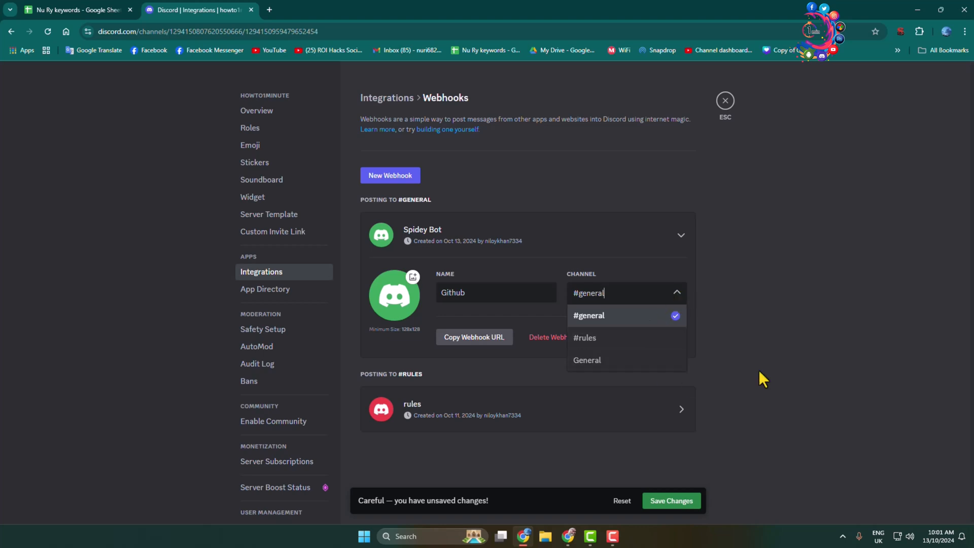
pyautogui.moveTo(769, 378)
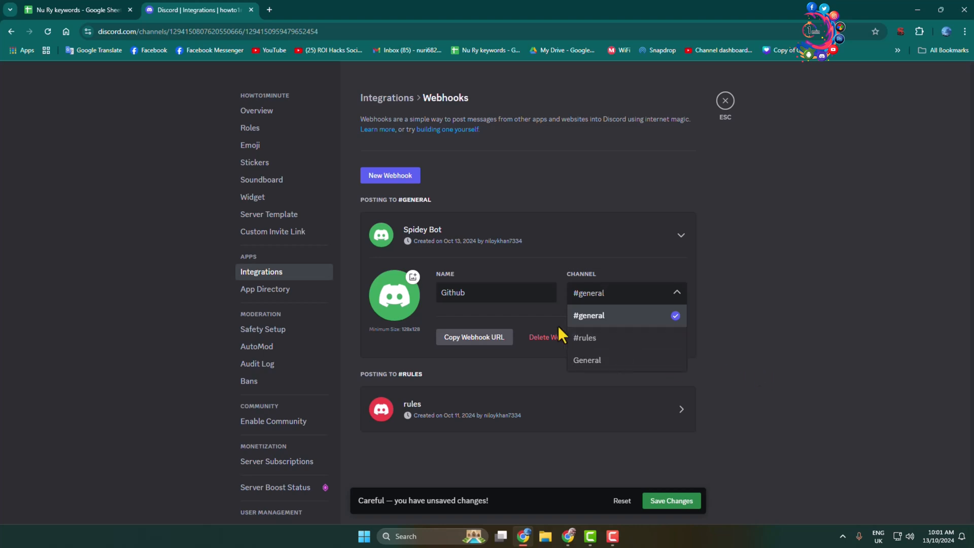
pyautogui.click(587, 315)
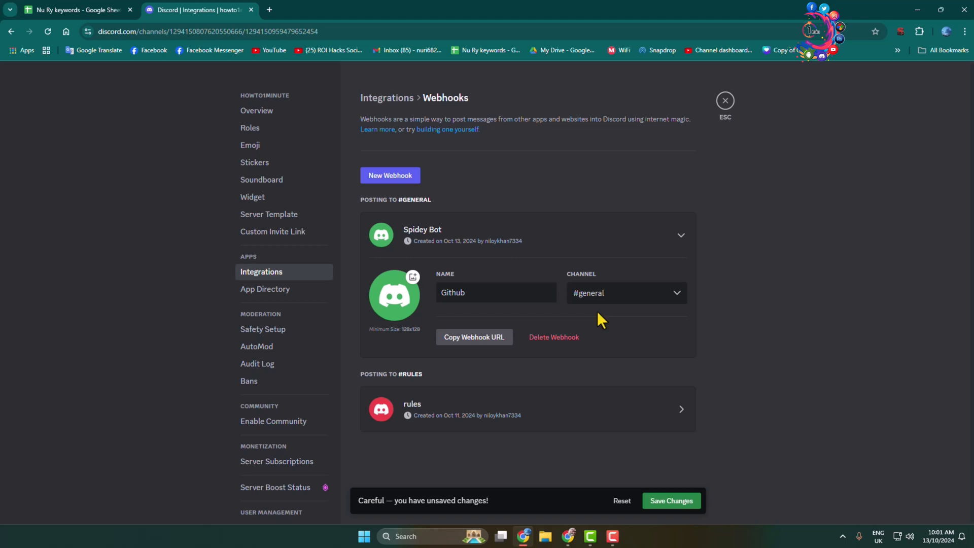
pyautogui.moveTo(603, 269)
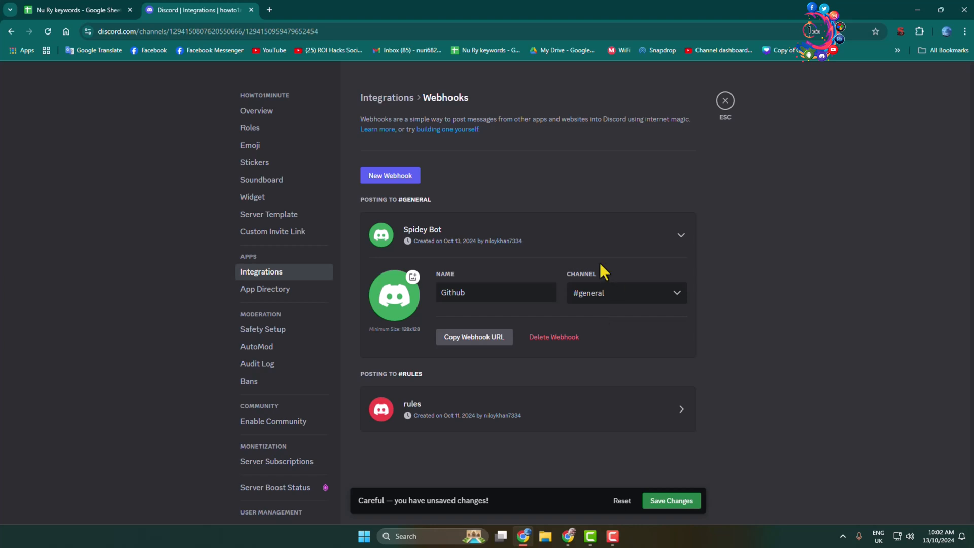
pyautogui.click(474, 337)
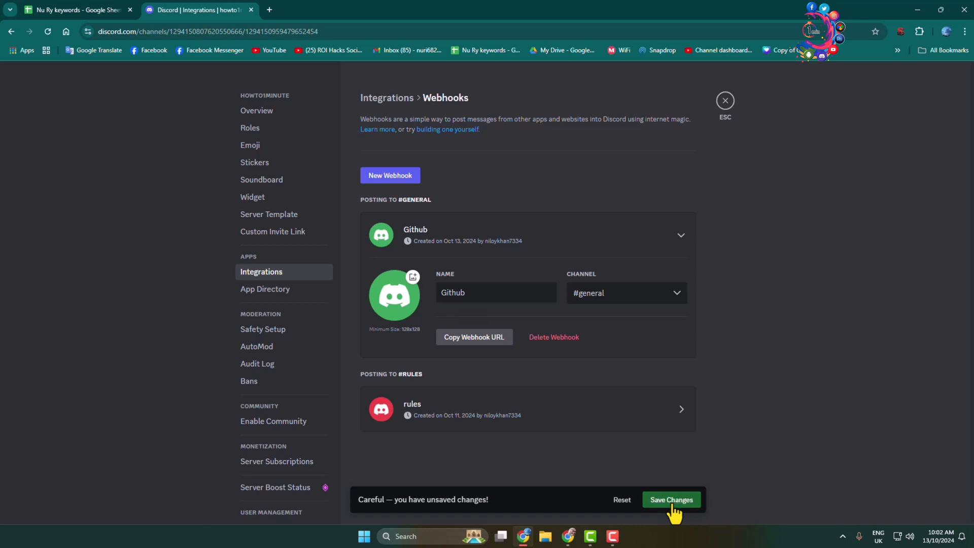
pyautogui.click(671, 499)
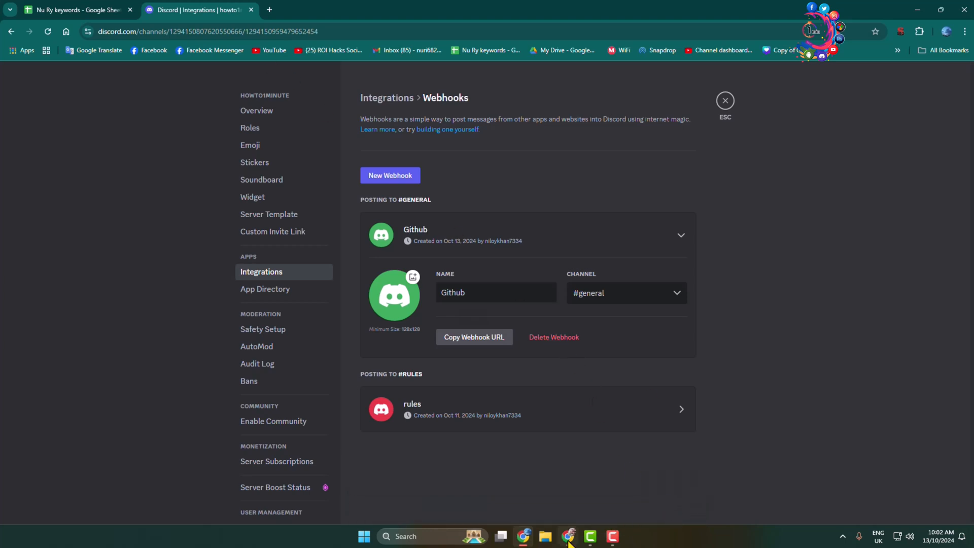
# Start a new webhook on the test repository with the Discord webhook URL as its payload address
pyautogui.click(73, 9)
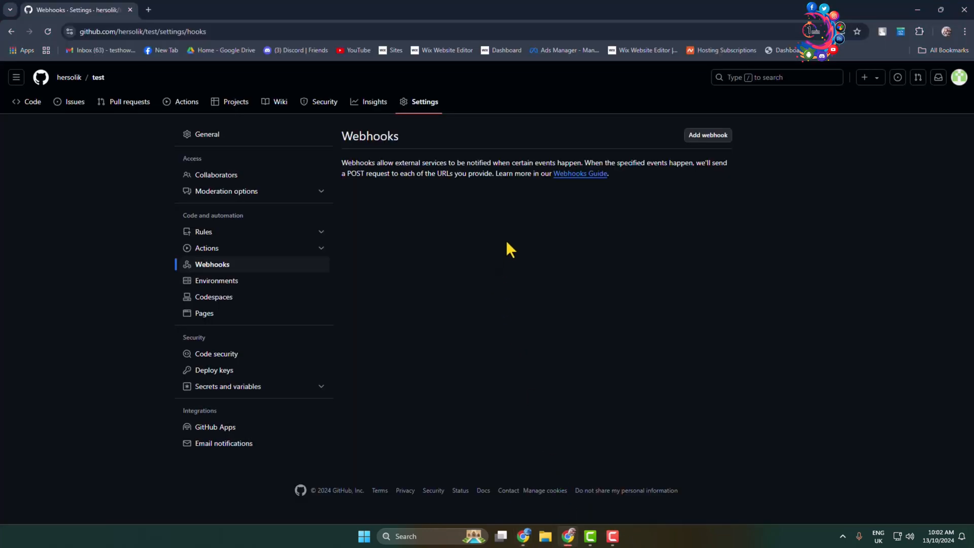
pyautogui.moveTo(707, 135)
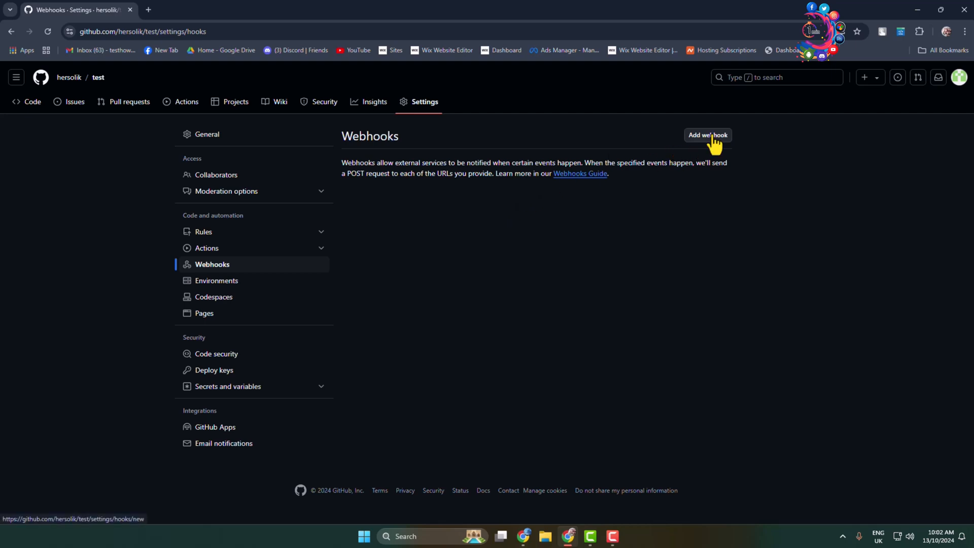
pyautogui.click(707, 135)
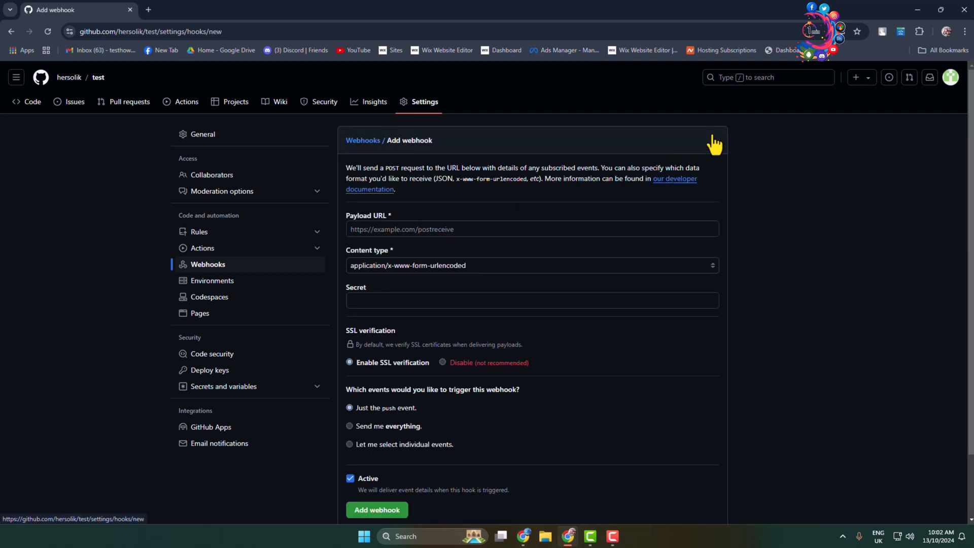
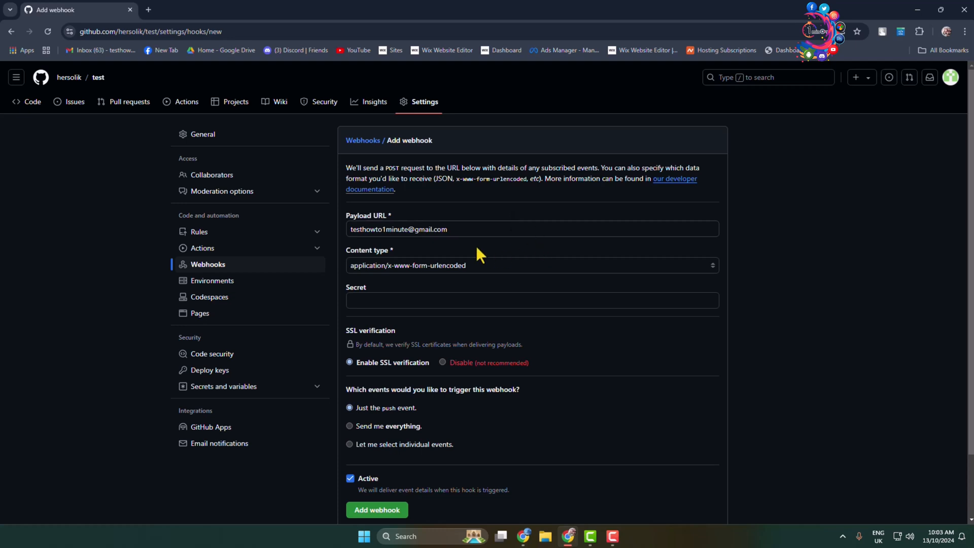
pyautogui.click(530, 228)
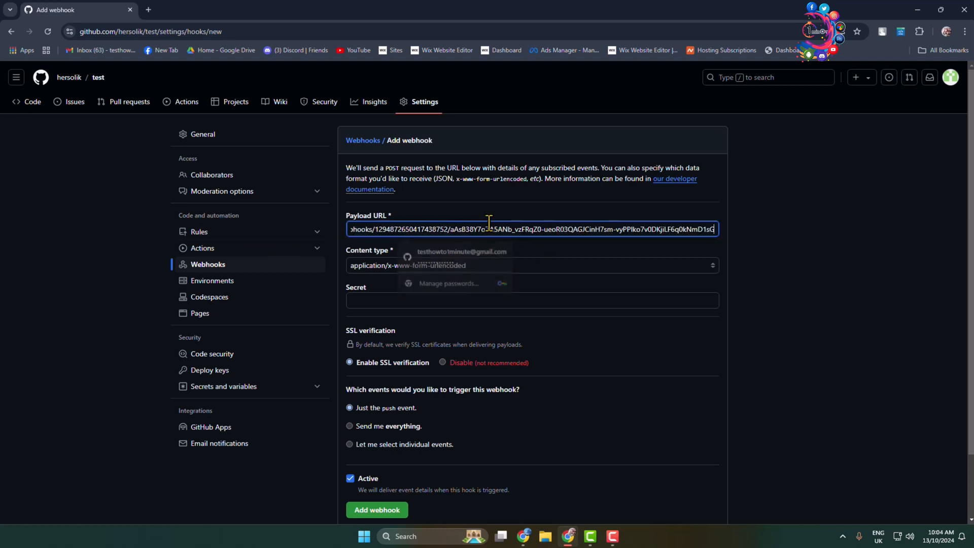
pyautogui.click(377, 509)
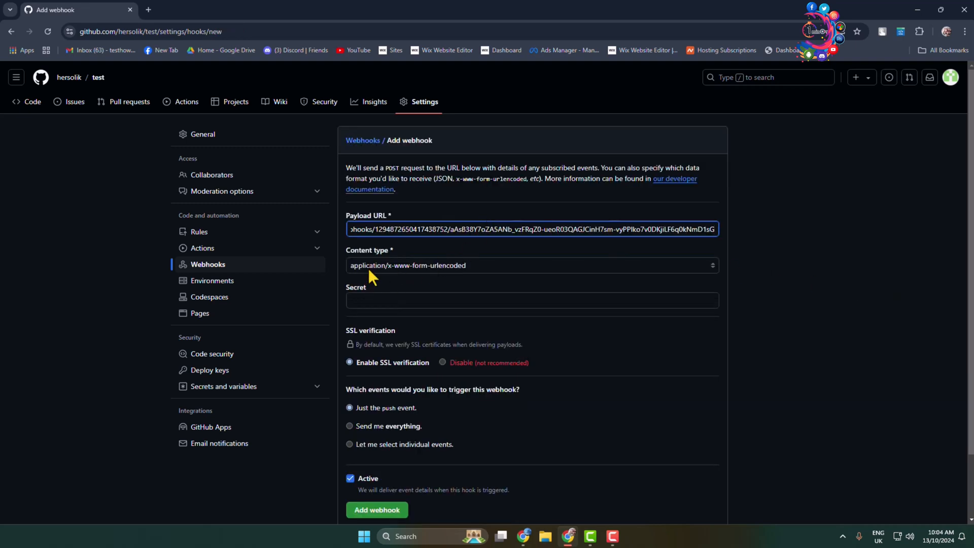
# Set content type application/json, send every event, keep it active, and add the webhook
pyautogui.click(531, 264)
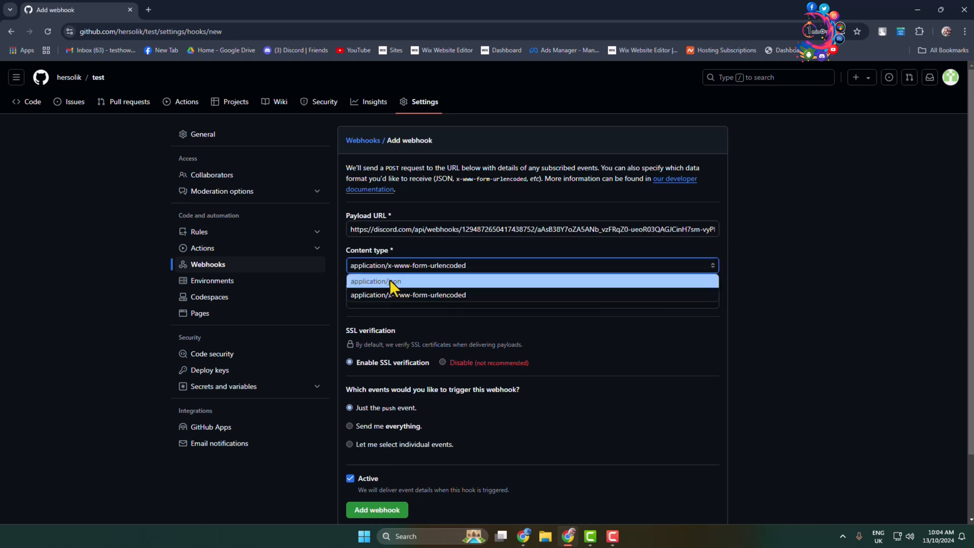
pyautogui.moveTo(416, 286)
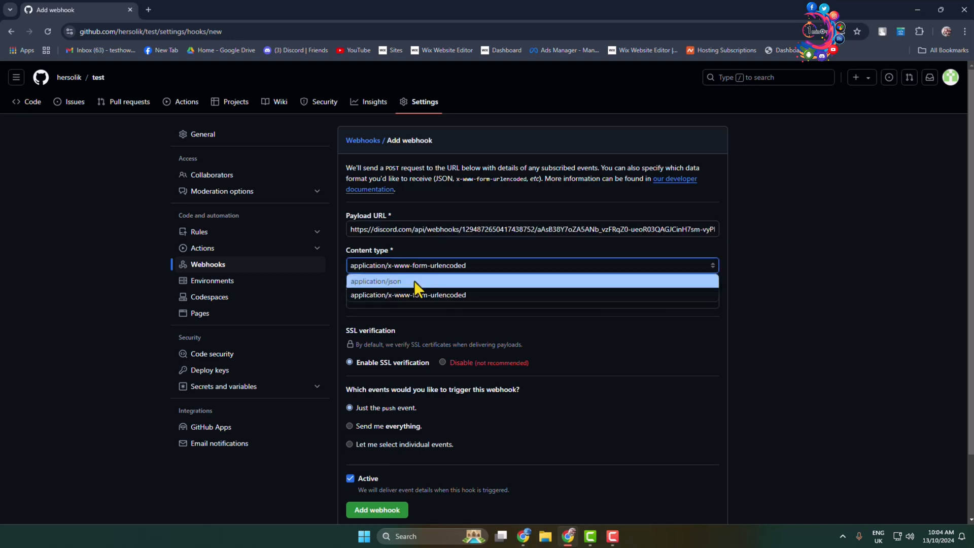
pyautogui.click(375, 281)
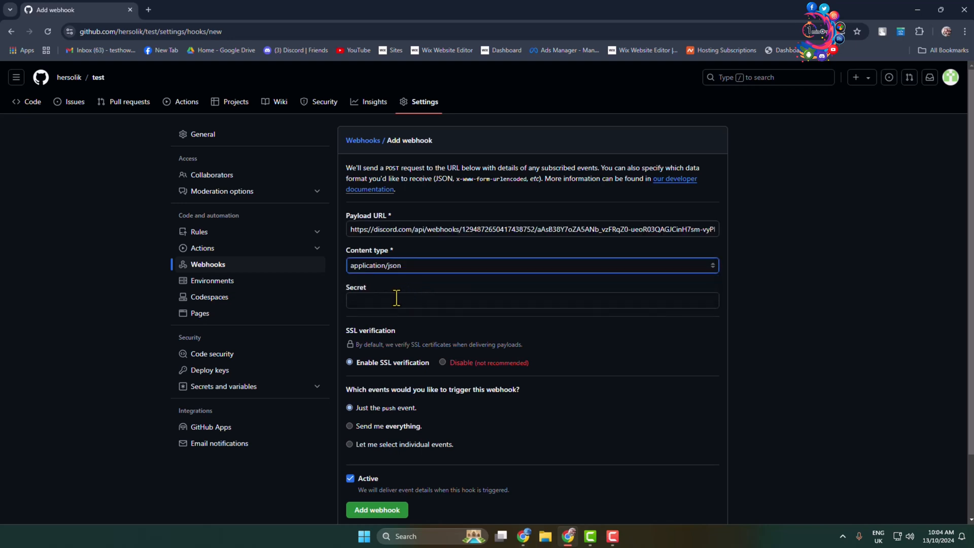
pyautogui.scroll(-3)
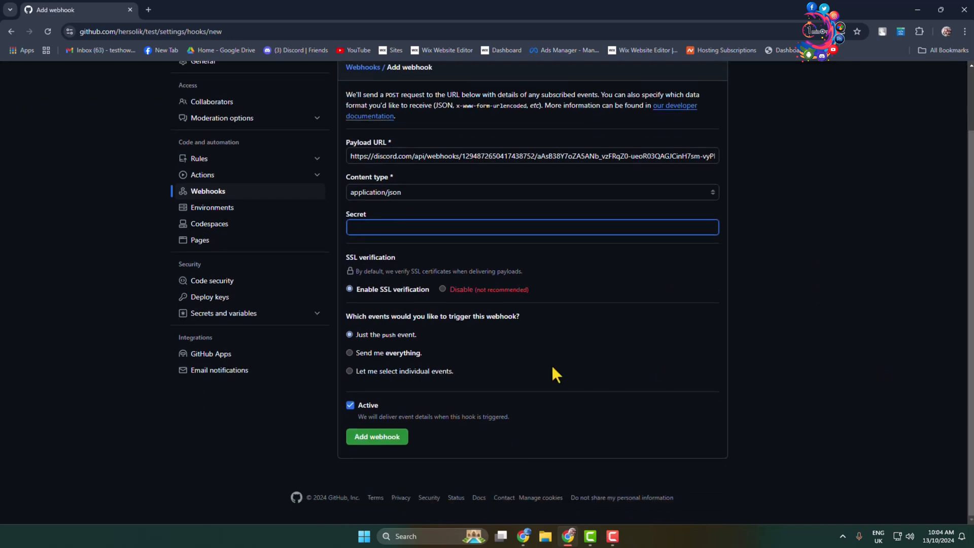
pyautogui.moveTo(618, 366)
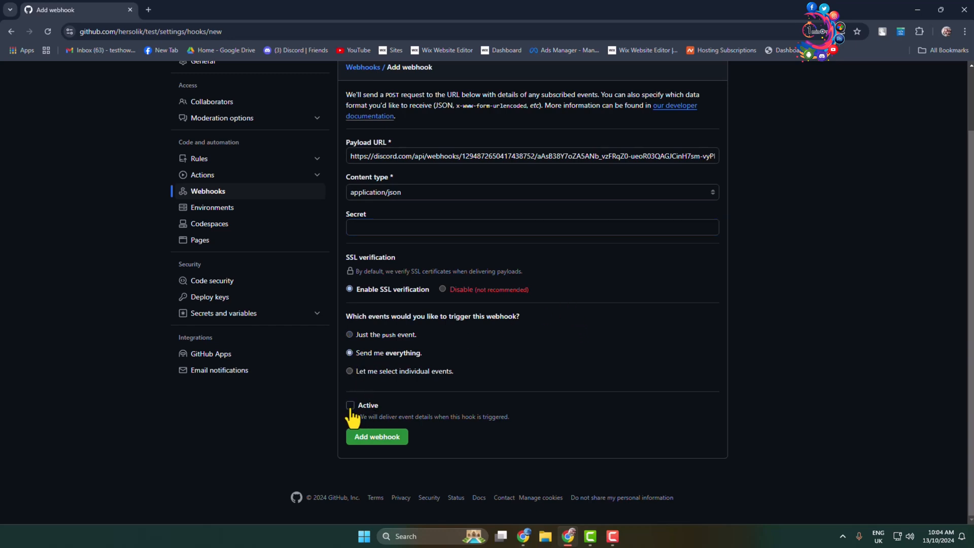
pyautogui.click(349, 404)
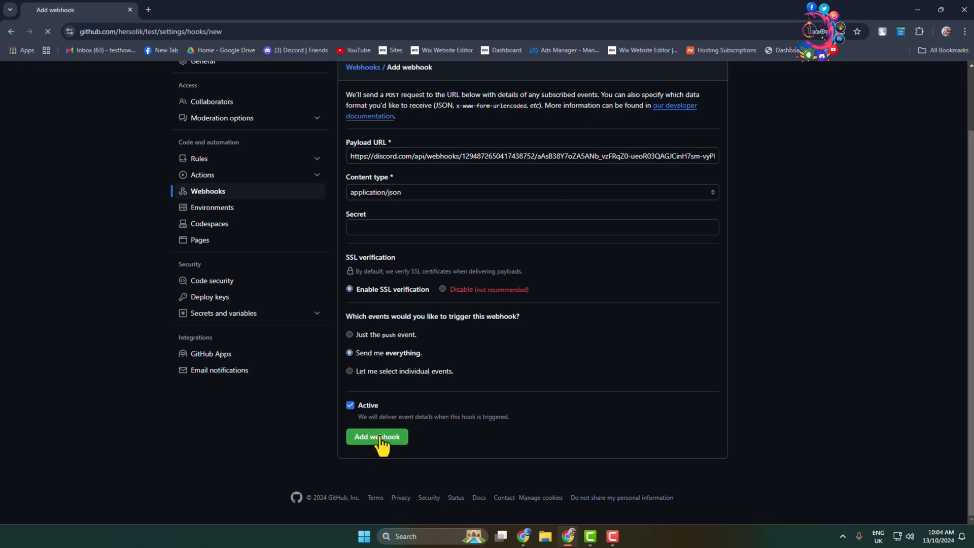